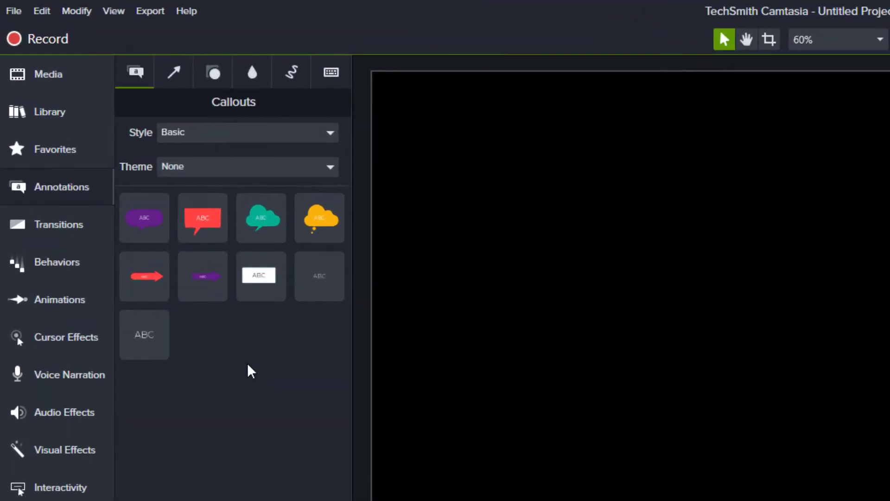
Step: Delete the red double-headed arrow from the Arrows & Lines annotations, leaving the yellow cloud callout
right_click(319, 218)
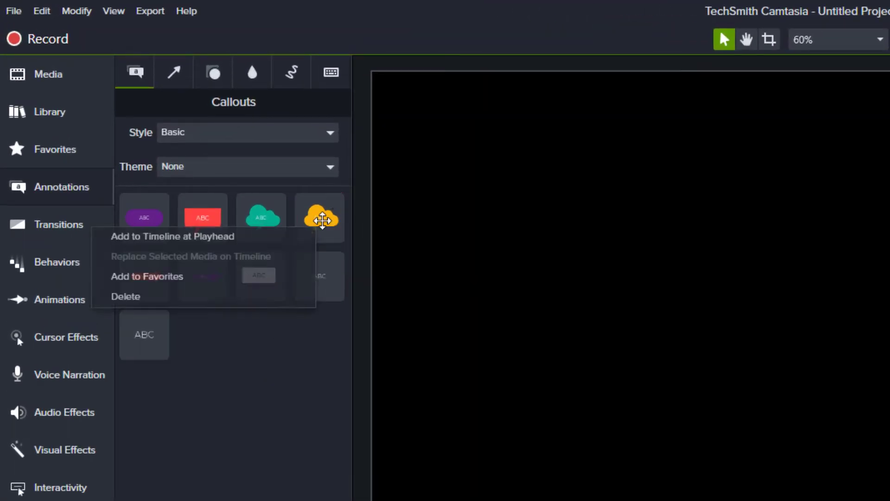
click(267, 387)
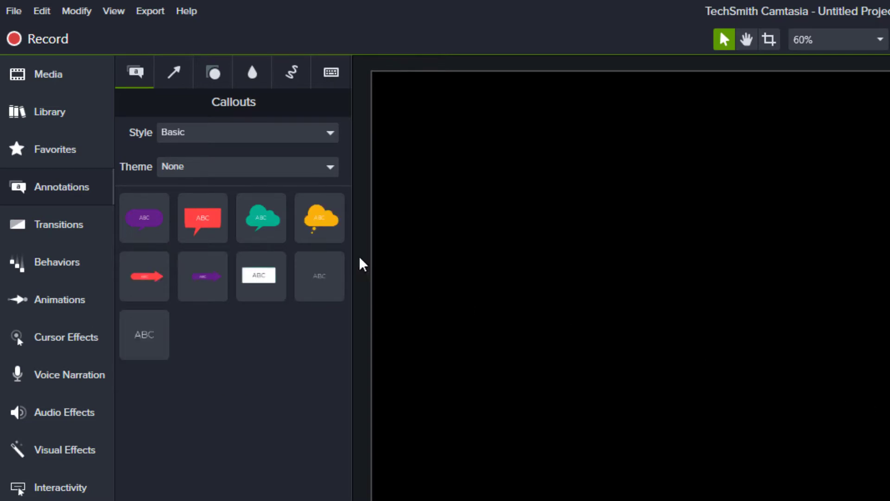
click(173, 71)
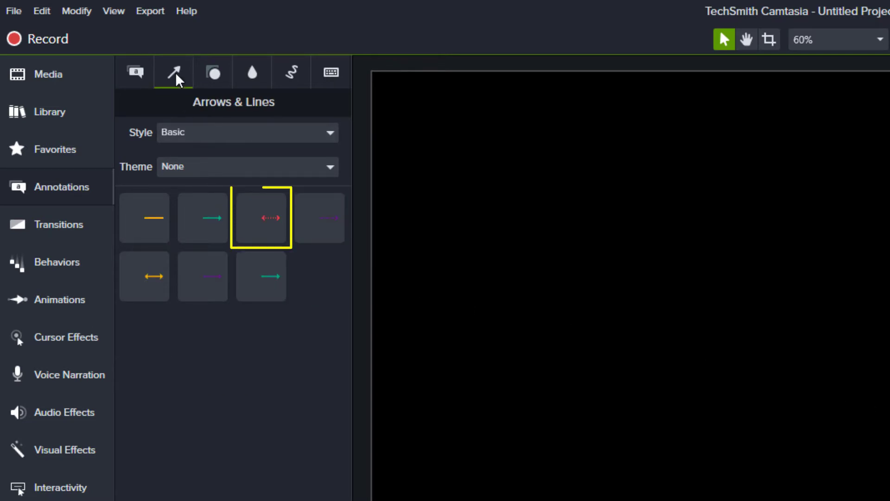
mouse_move(217, 165)
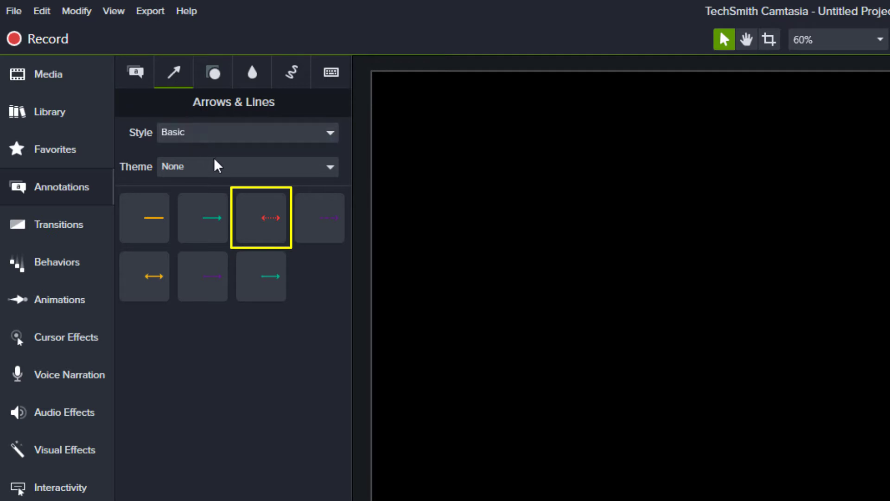
right_click(260, 217)
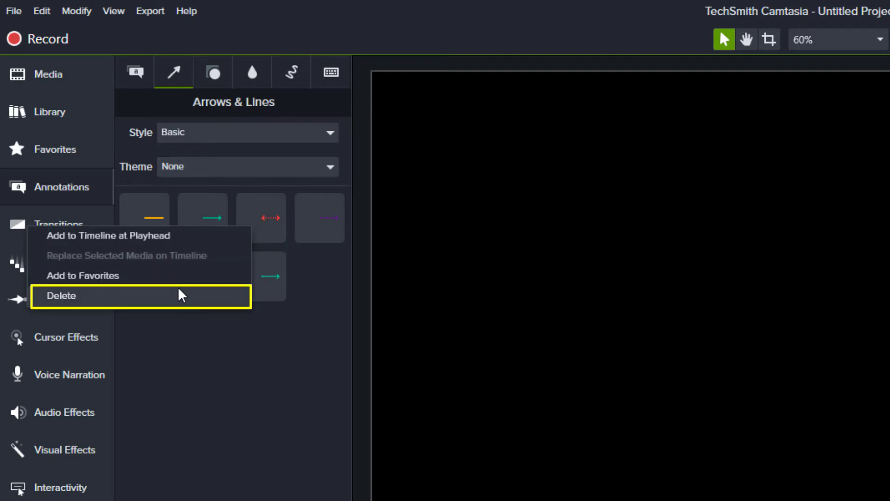
click(66, 337)
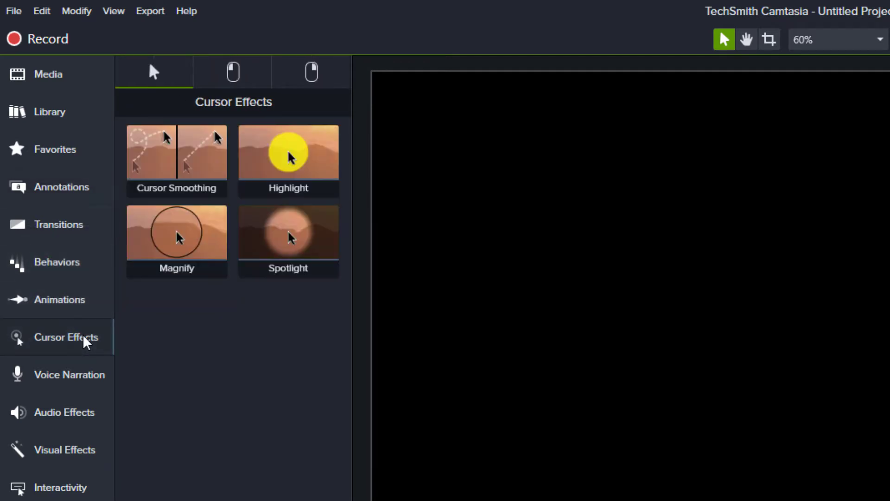
Step: Delete the Target effect from the Left Click cursor effects
click(232, 72)
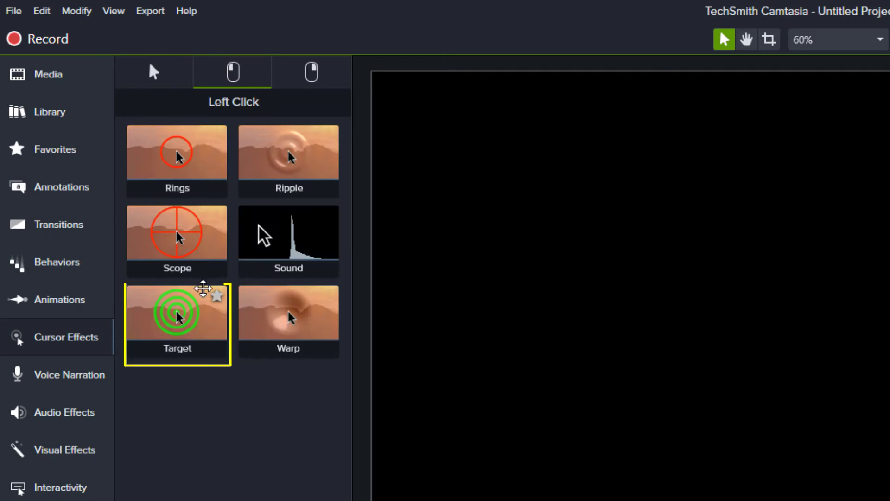
right_click(177, 311)
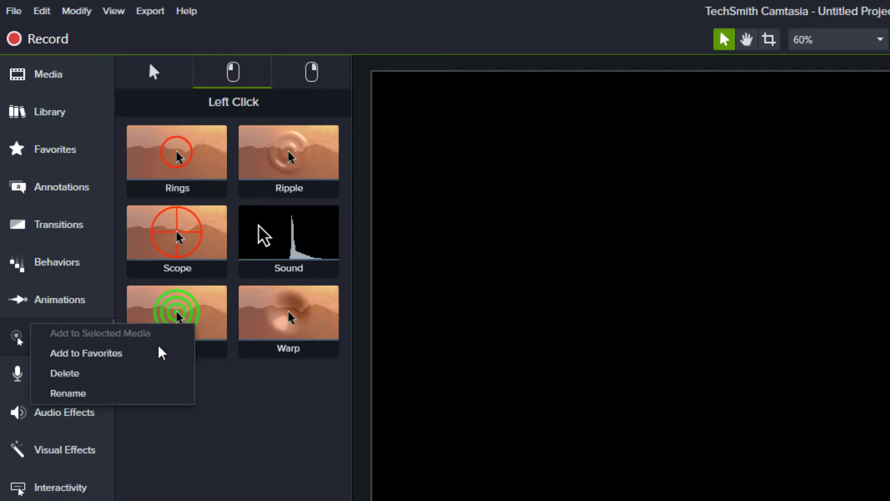
click(65, 372)
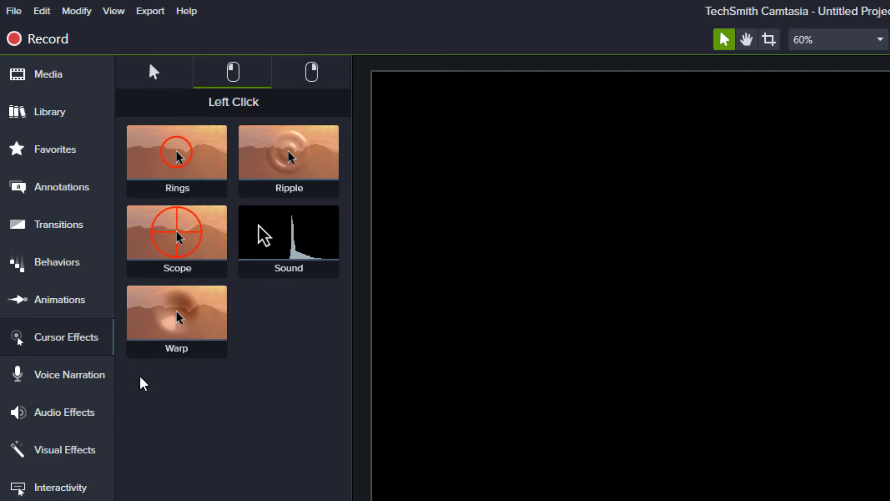
mouse_move(83, 193)
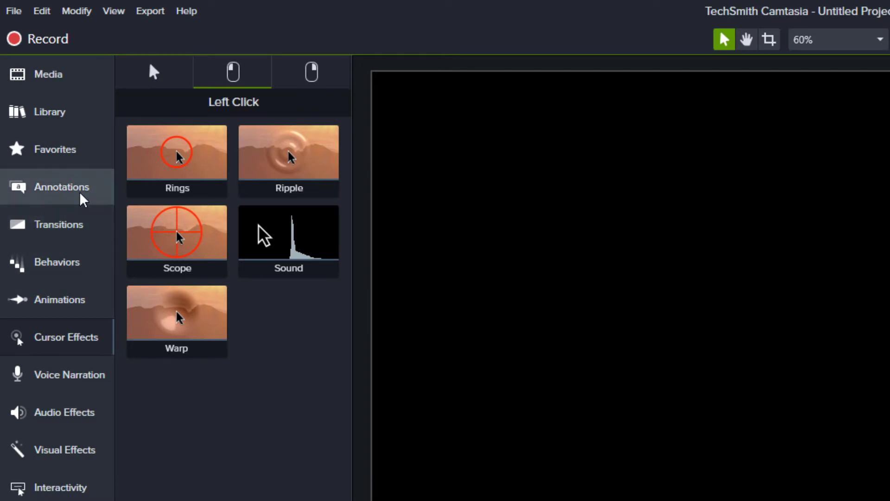
click(56, 261)
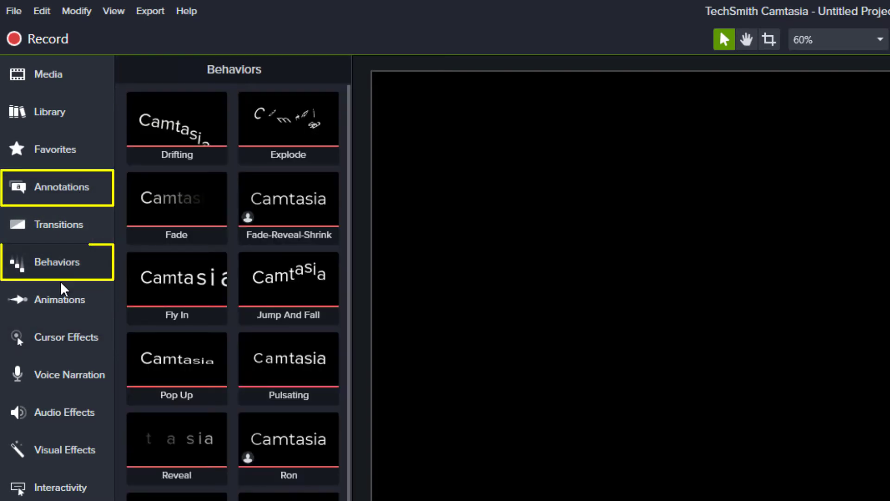
click(66, 337)
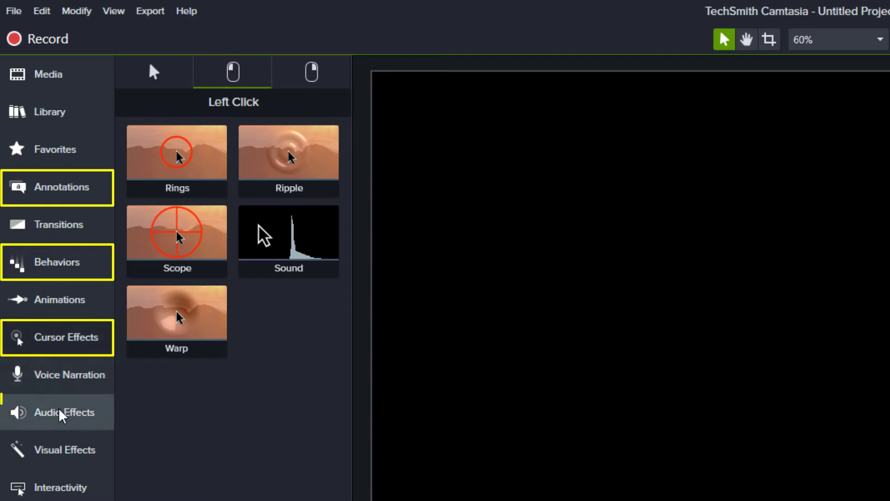
click(62, 449)
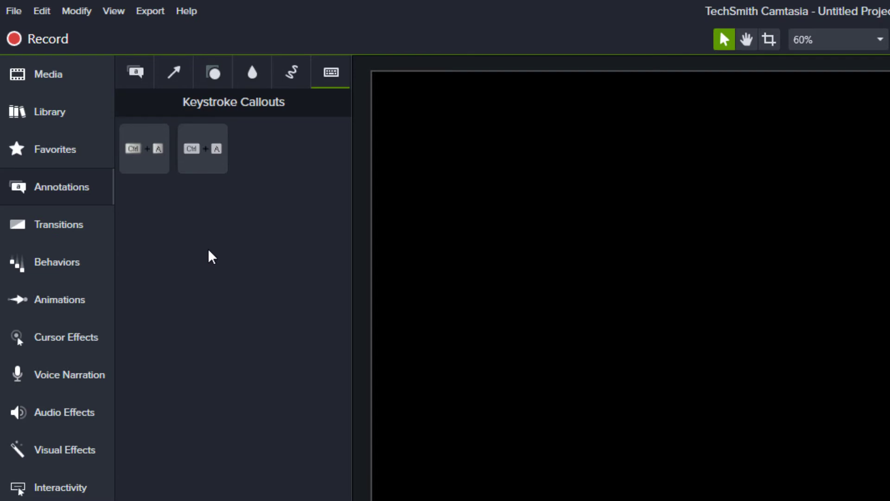
Step: Restore all default annotations from the Keystroke Callouts context menu
right_click(211, 256)
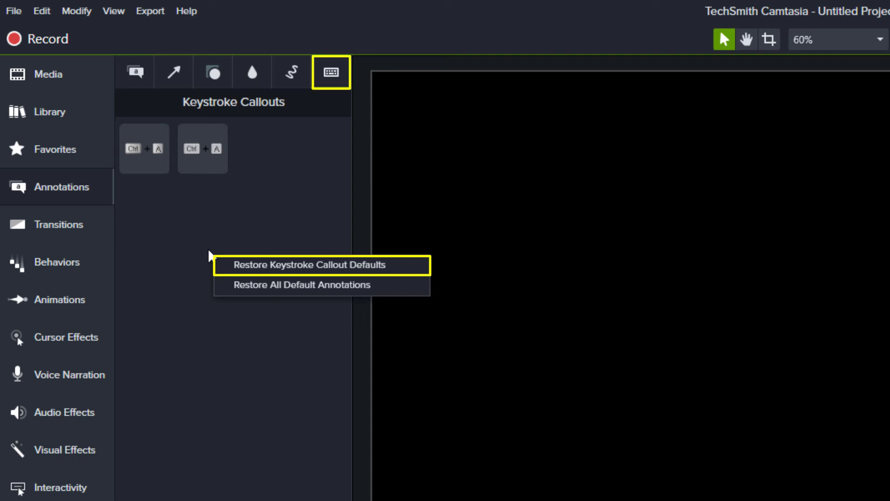
mouse_move(253, 278)
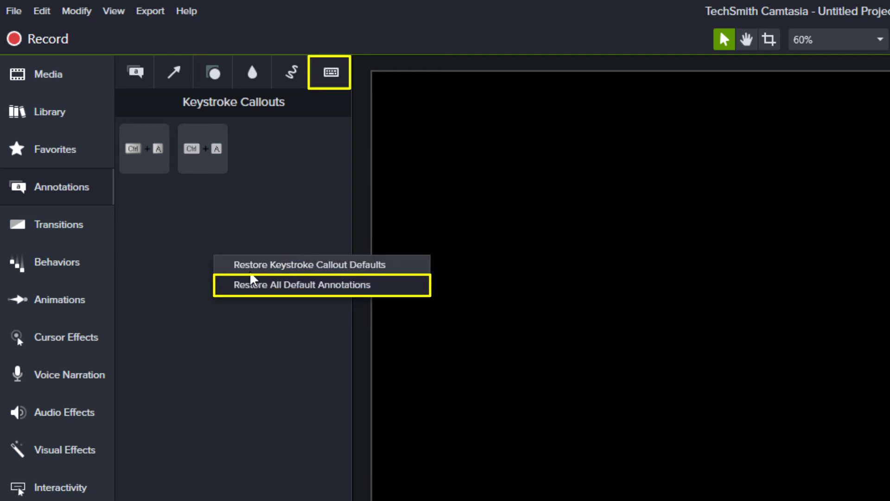
click(291, 71)
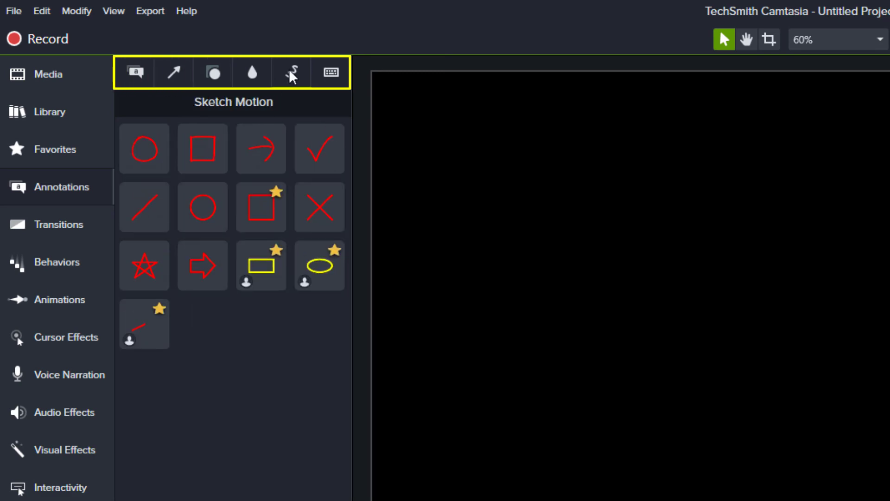